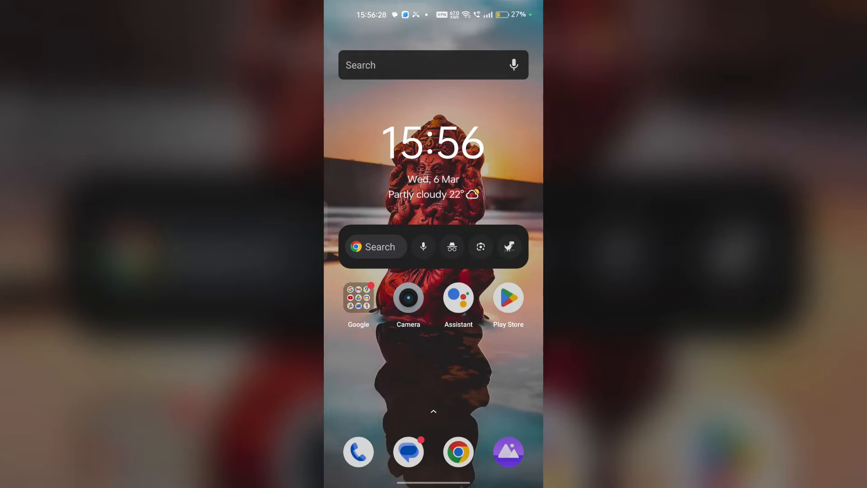
# - Open the app drawer from the Android home screen
pyautogui.scroll(3)
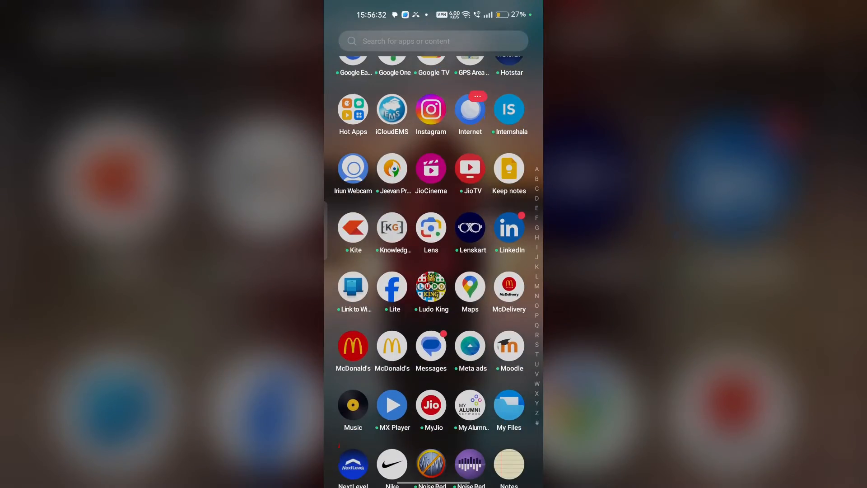
# - Launch the McDonald's app to its home page showing offers and 0 pts balance
pyautogui.click(353, 347)
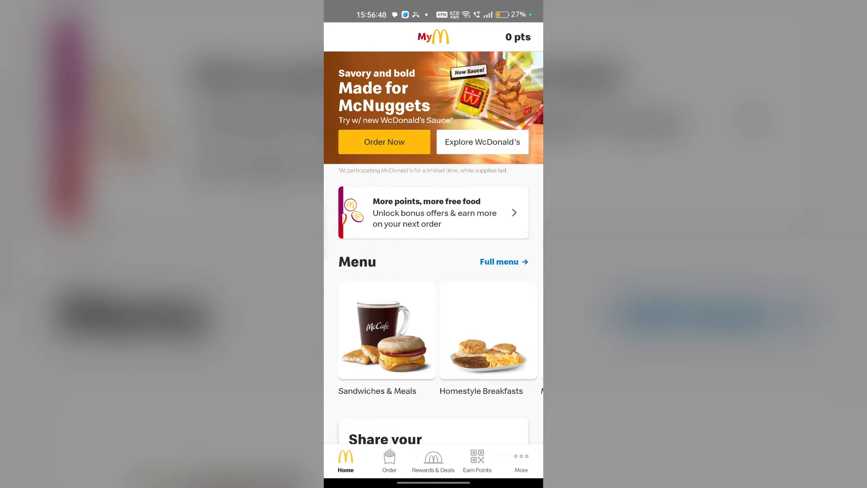
# - Go to the More section listing Profile, Locations, Help and other account options
pyautogui.click(521, 461)
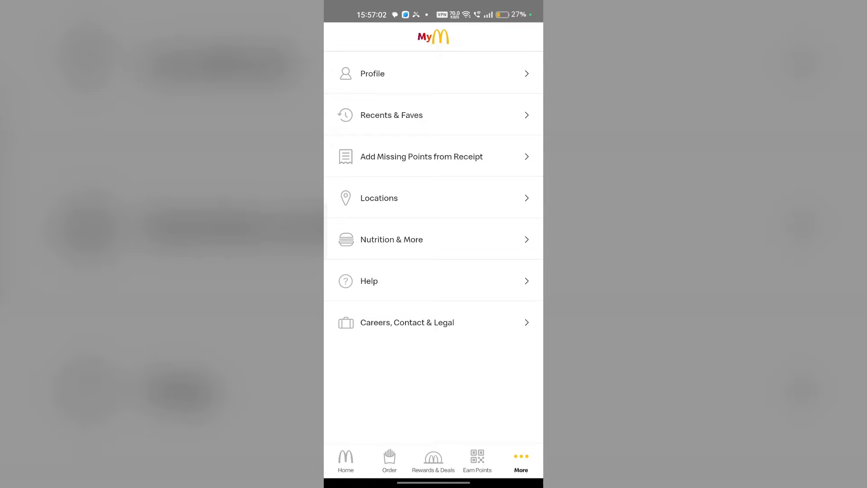
# - Start Add Missing Points from Receipt and enter receipt details to reach the order form
pyautogui.click(422, 157)
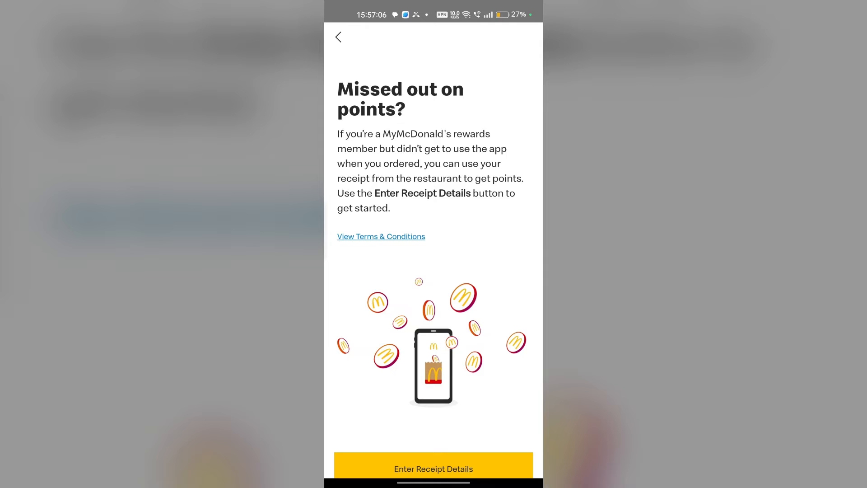
pyautogui.click(433, 469)
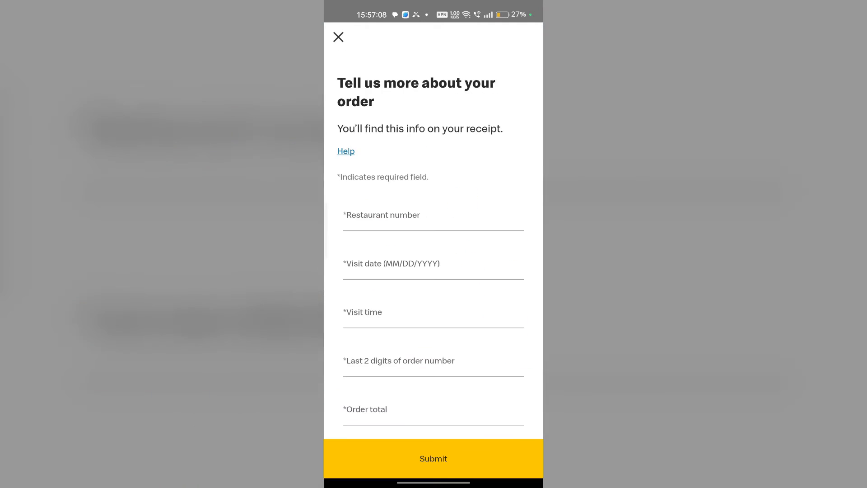